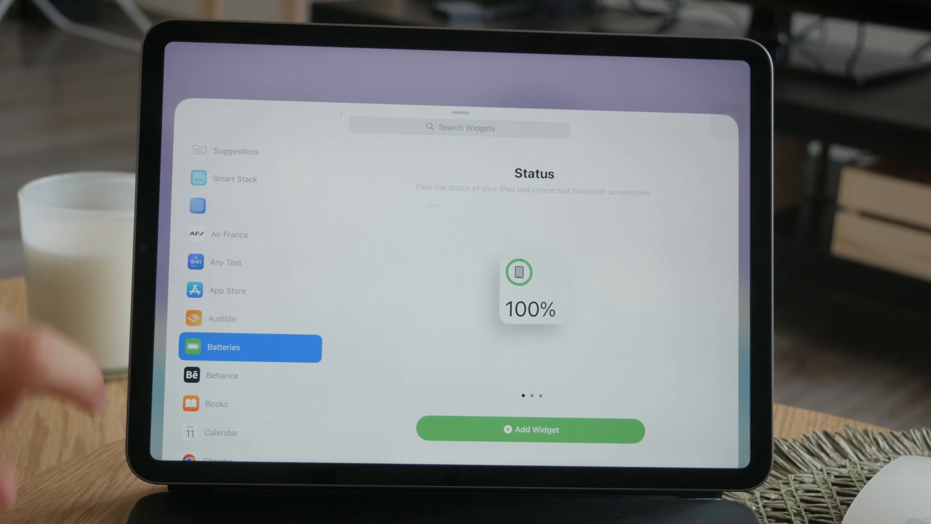
Browse down the widget gallery's app list and preview the Music widgets.
scroll(down, 3)
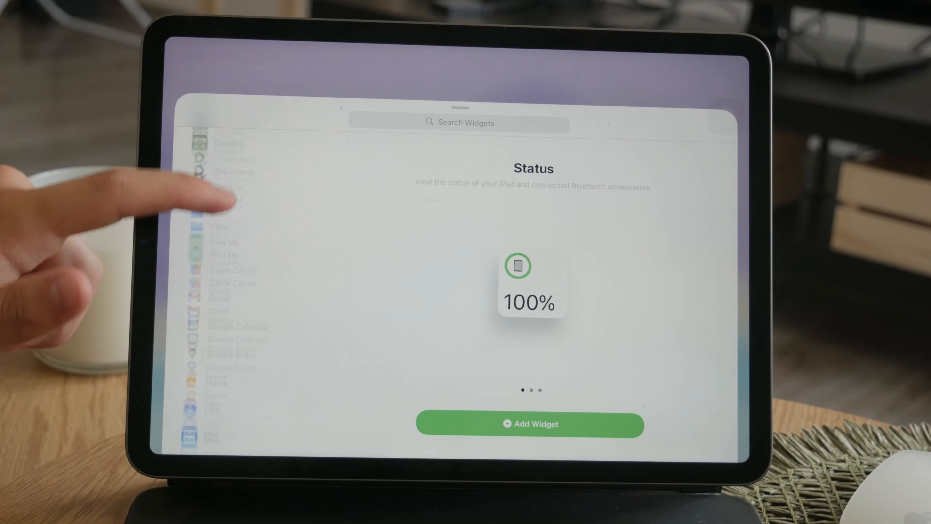
scroll(down, 3)
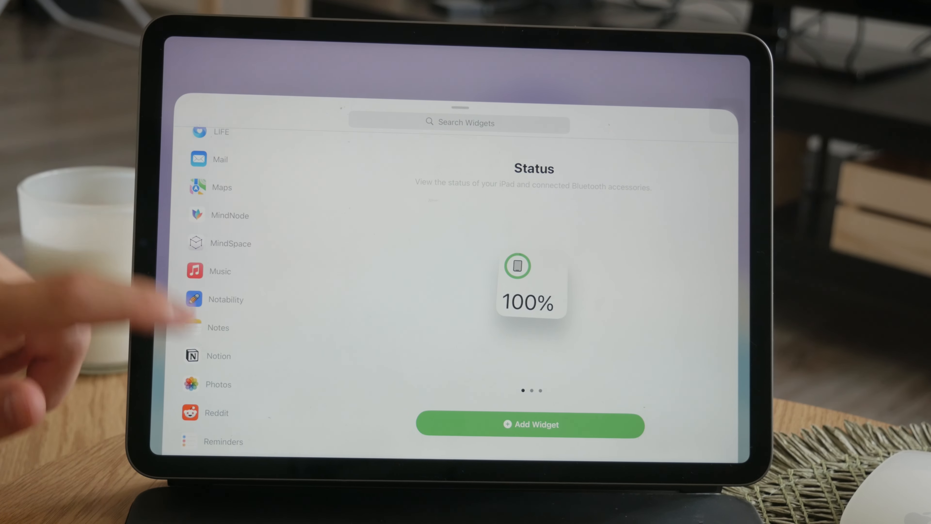
scroll(down, 3)
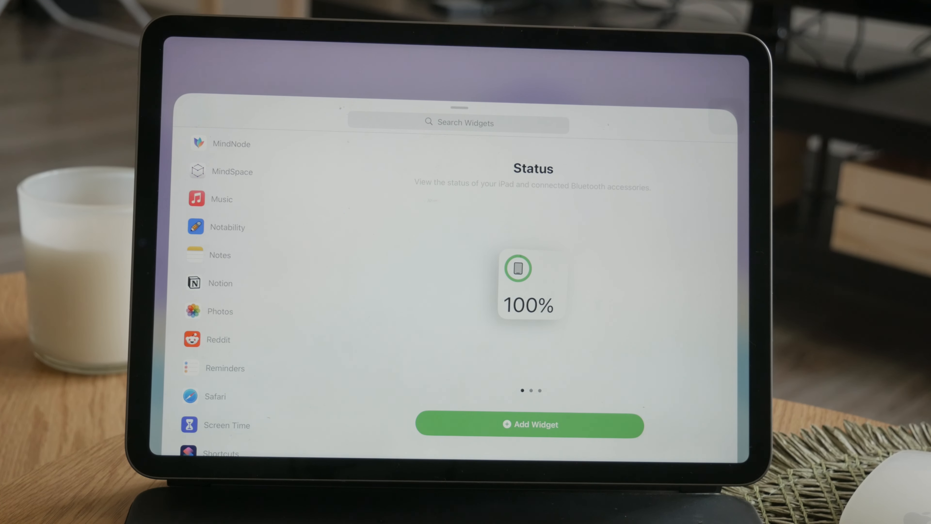
click(220, 283)
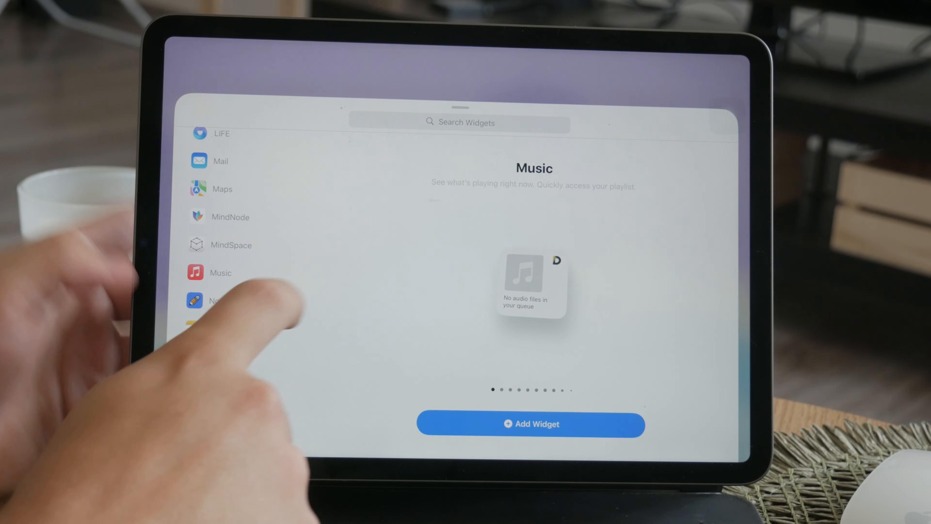
Add the Notion widget to the top-left of the Home Screen.
click(219, 357)
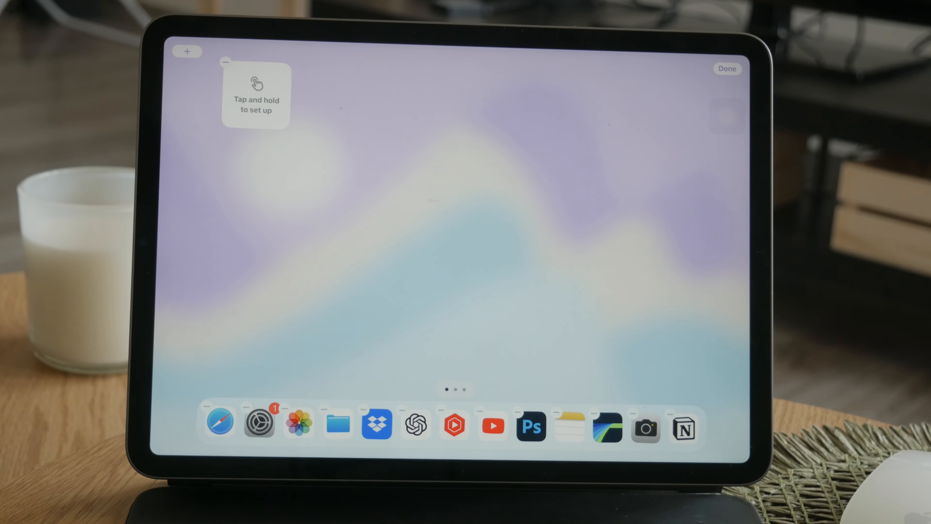
Finish editing the Home Screen so it stops jiggling.
click(727, 68)
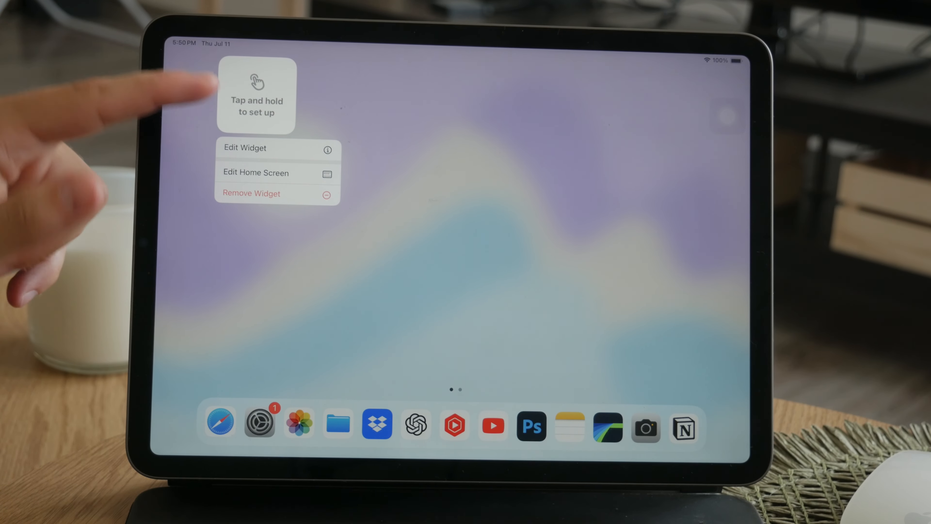
Bring up the new Notion widget's workspace and page settings.
click(244, 147)
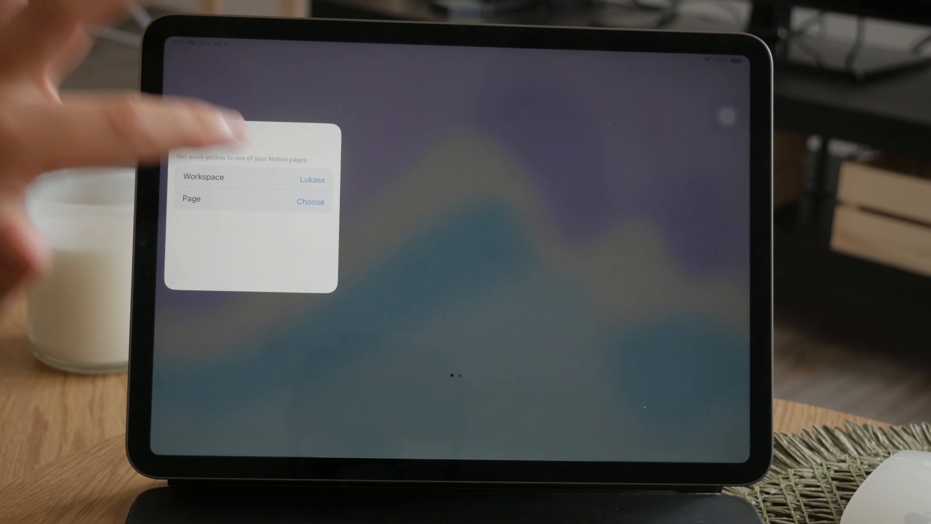
click(310, 201)
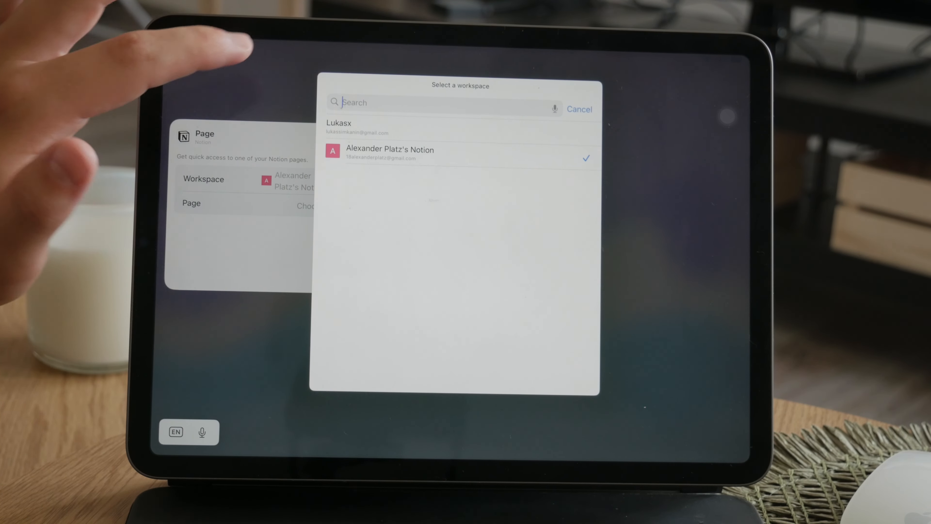
click(390, 149)
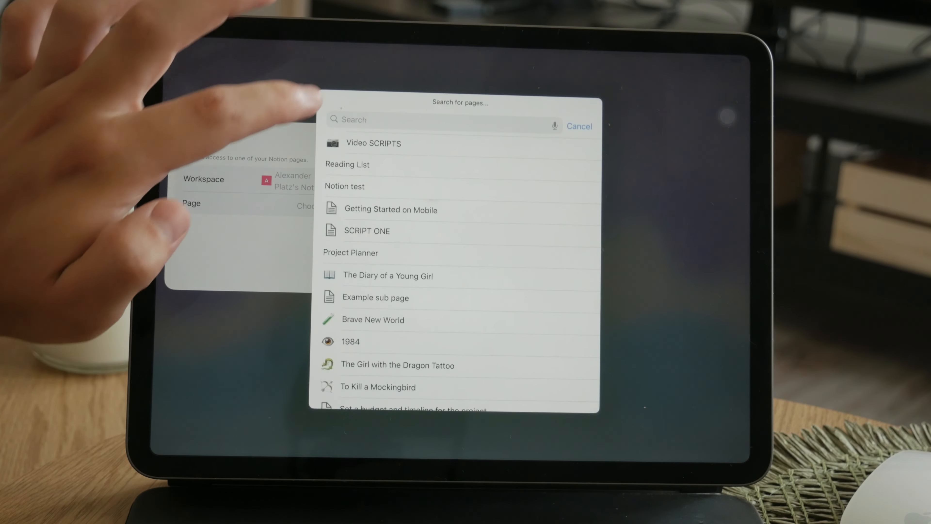